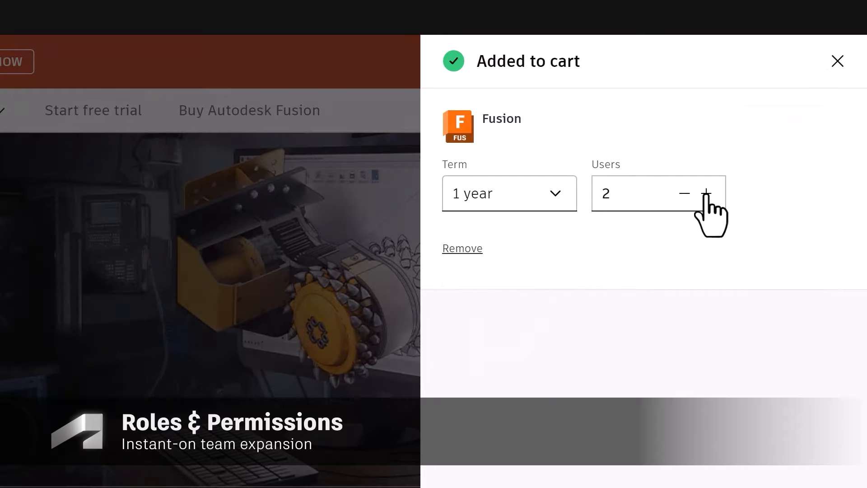
# Raise the Fusion seat count, invite team members, and search 'br' for group members.
pyautogui.click(508, 193)
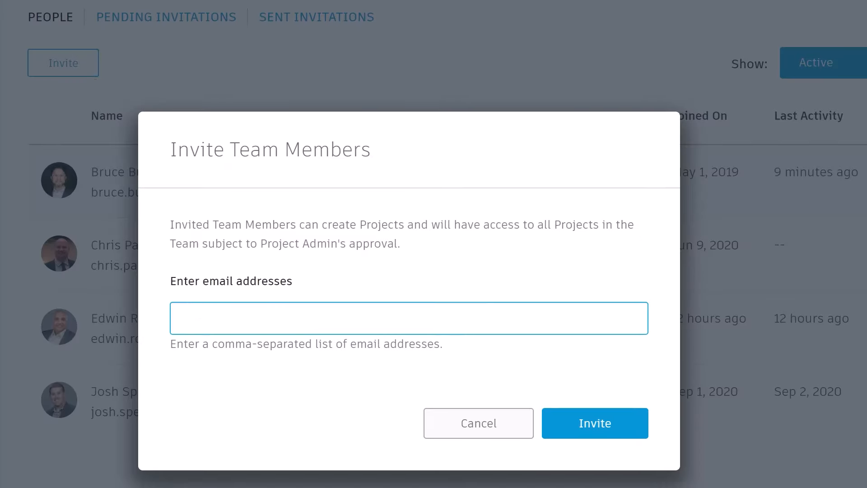
pyautogui.click(595, 423)
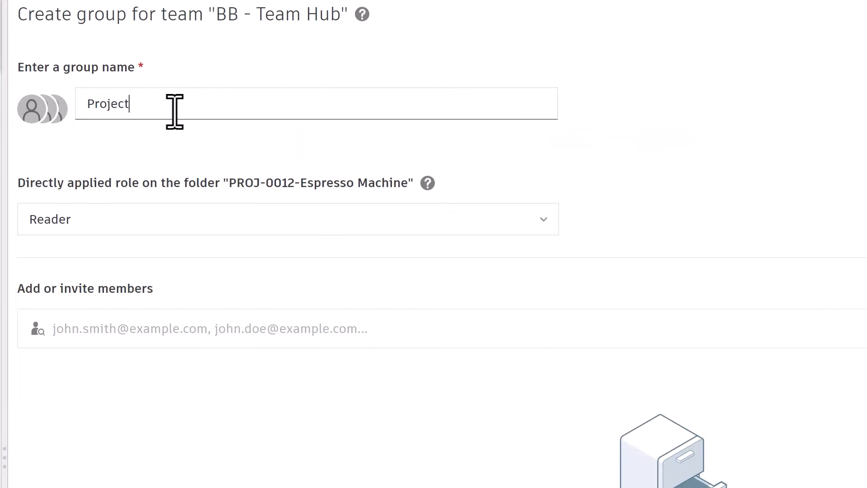
pyautogui.write('br')
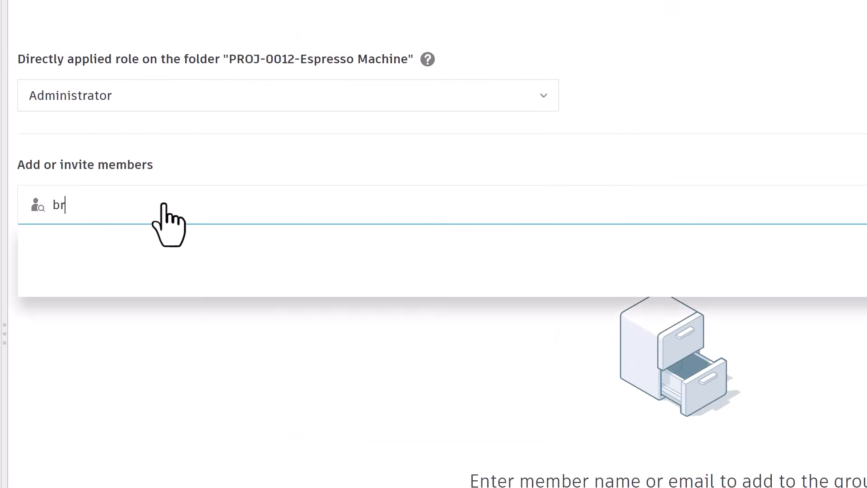